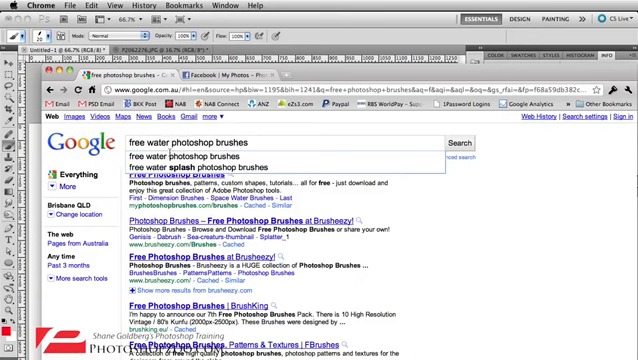
Run a Google search for free Photoshop brushes in Chrome
left_click(198, 152)
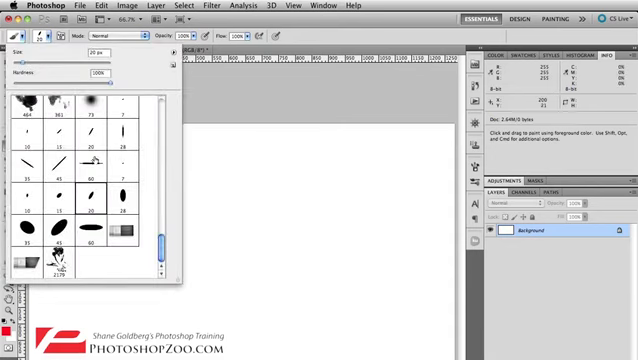
Scroll through the Brush Preset picker before loading the underwater girl photo
scroll("down", 3)
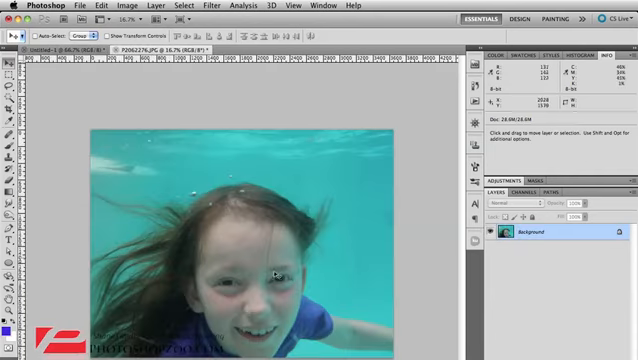
mouse_move(278, 260)
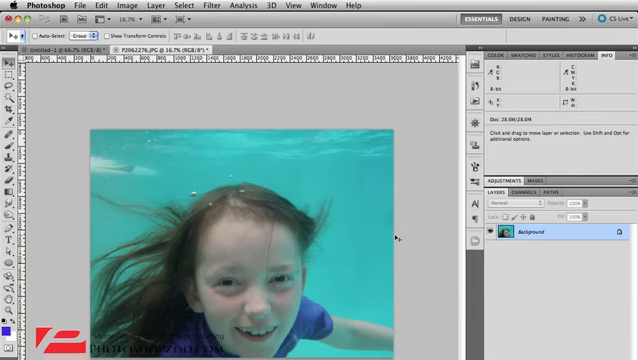
mouse_move(396, 236)
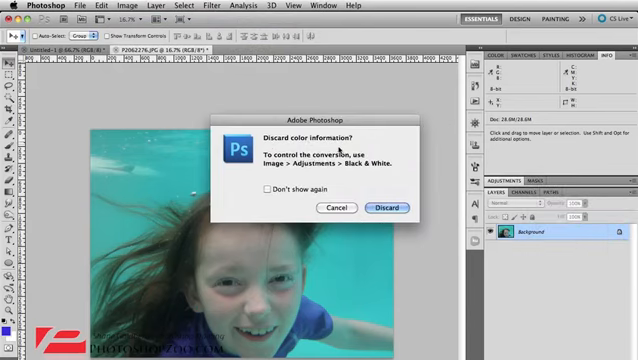
Convert the photo to Grayscale, discarding its colour information
left_click(380, 206)
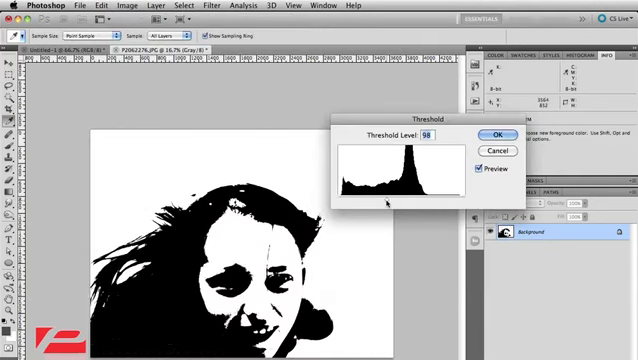
Commit the Threshold adjustment, leaving the girl as a flat black-and-white silhouette
left_click(492, 136)
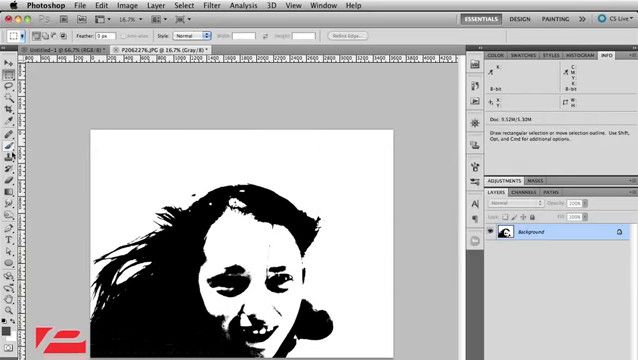
left_click(12, 116)
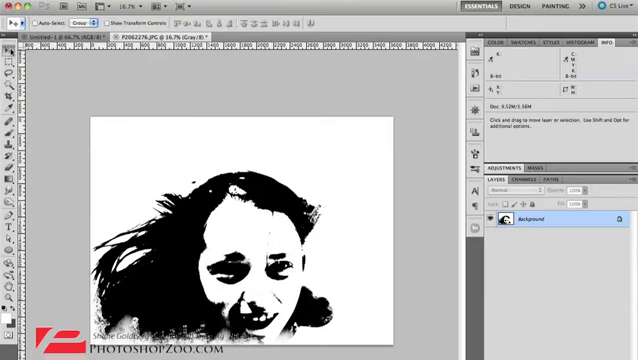
mouse_move(220, 188)
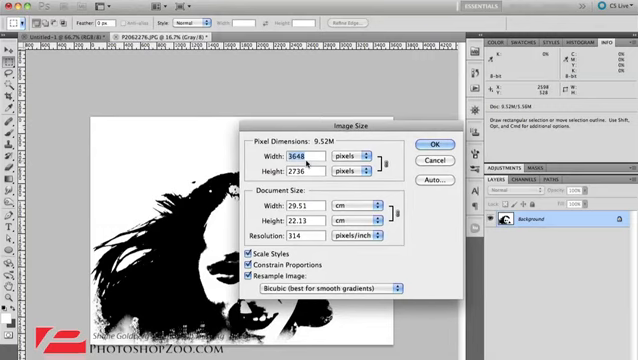
Set the image width to 2500 pixels with proportions constrained
type("2")
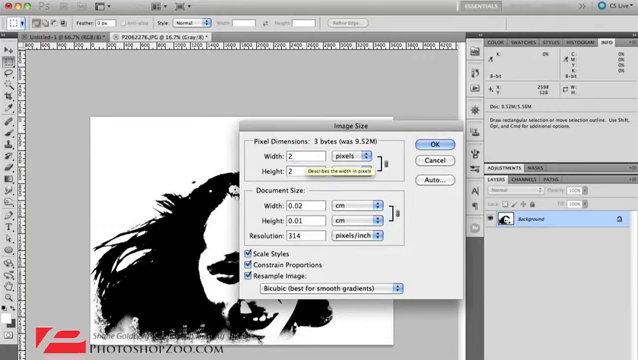
type("2800")
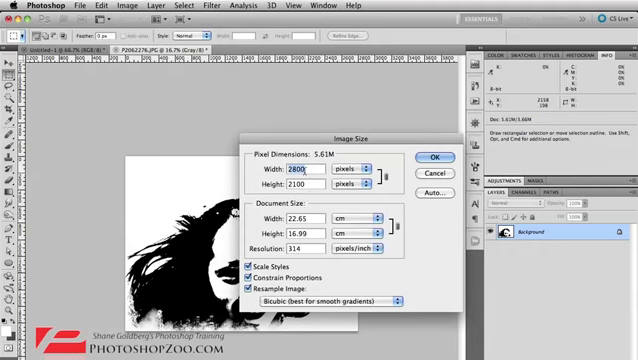
type("2500")
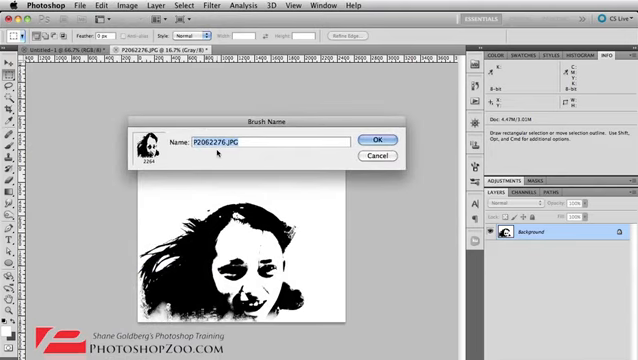
Name the new brush preset 'Girl' in the Brush Name dialog
type("Girl")
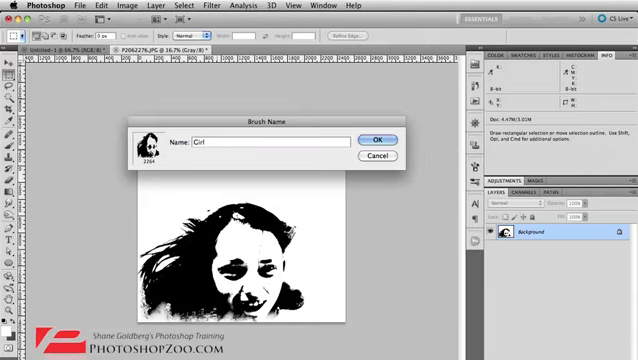
type("-Emm")
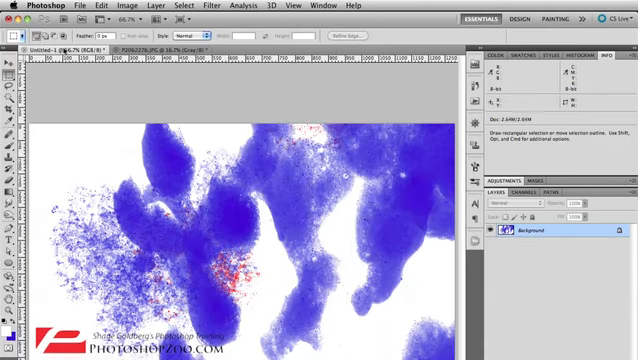
Switch to the Brush tool and scroll the preset picker to the new girl brush
key("cmd+a")
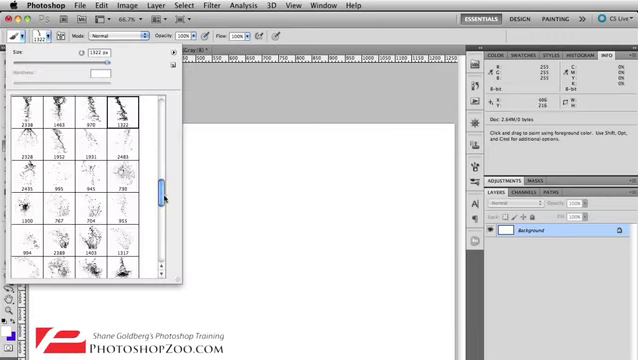
scroll("down", 3)
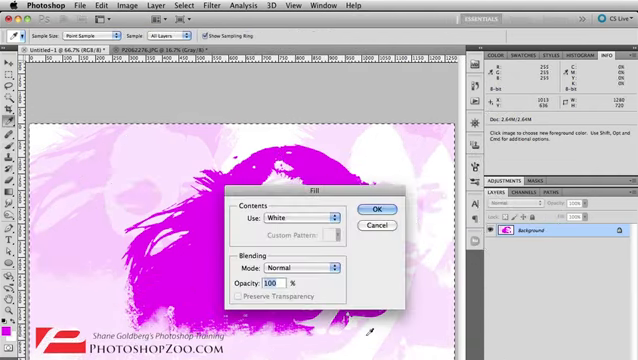
Fill the canvas with white, then start Edit > Define Brush Preset
left_click(380, 208)
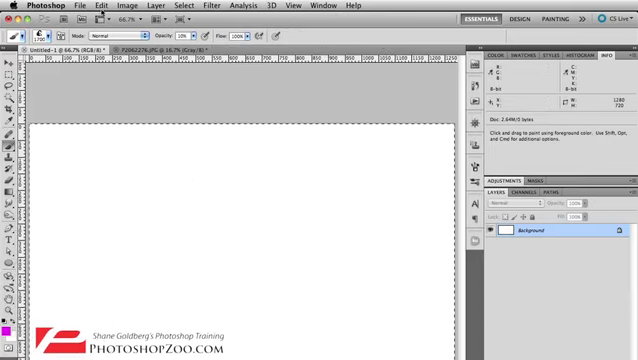
left_click(68, 8)
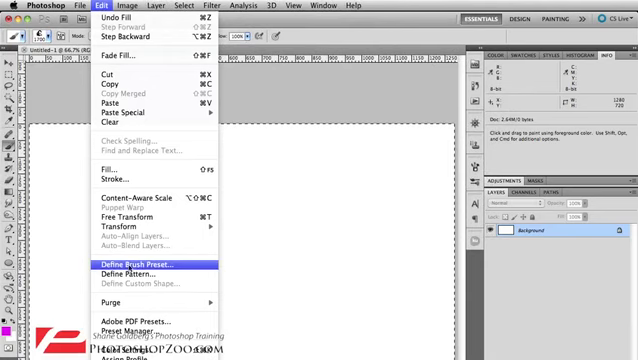